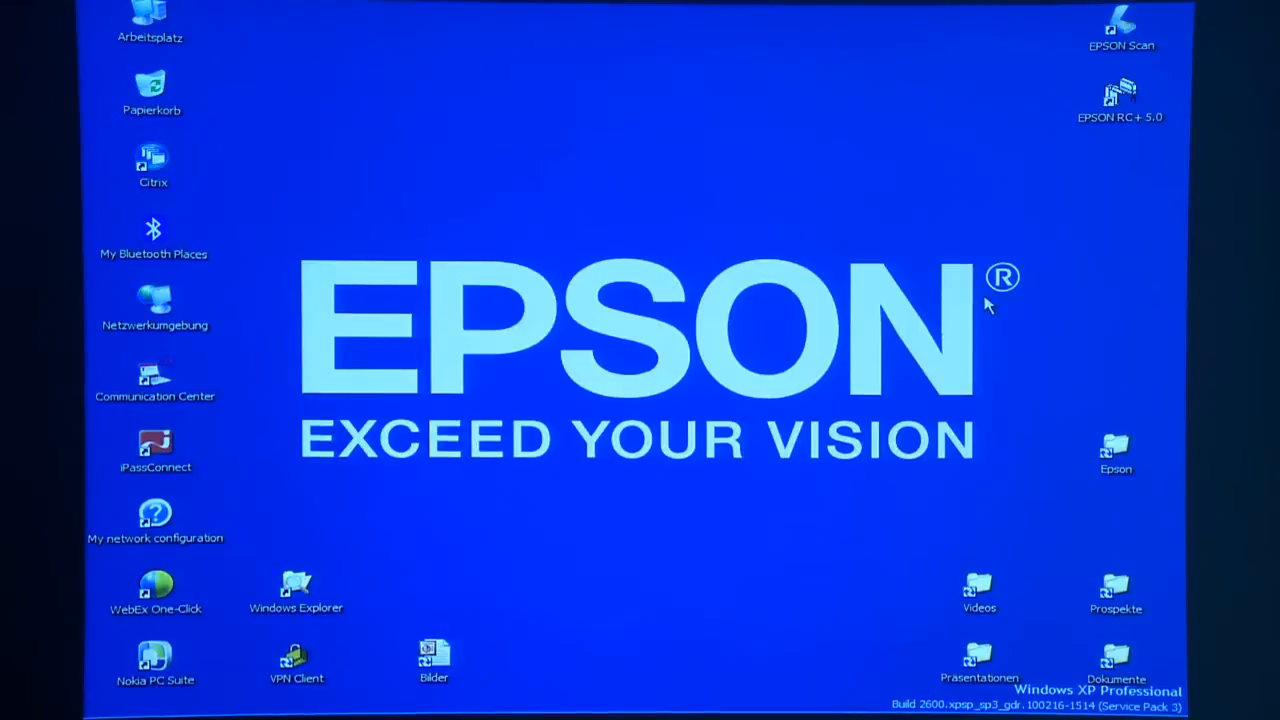
# Launch Epson RC+ 5.0 from its desktop shortcut, bringing up the version 5.3.3 splash screen.
pyautogui.click(1120, 104)
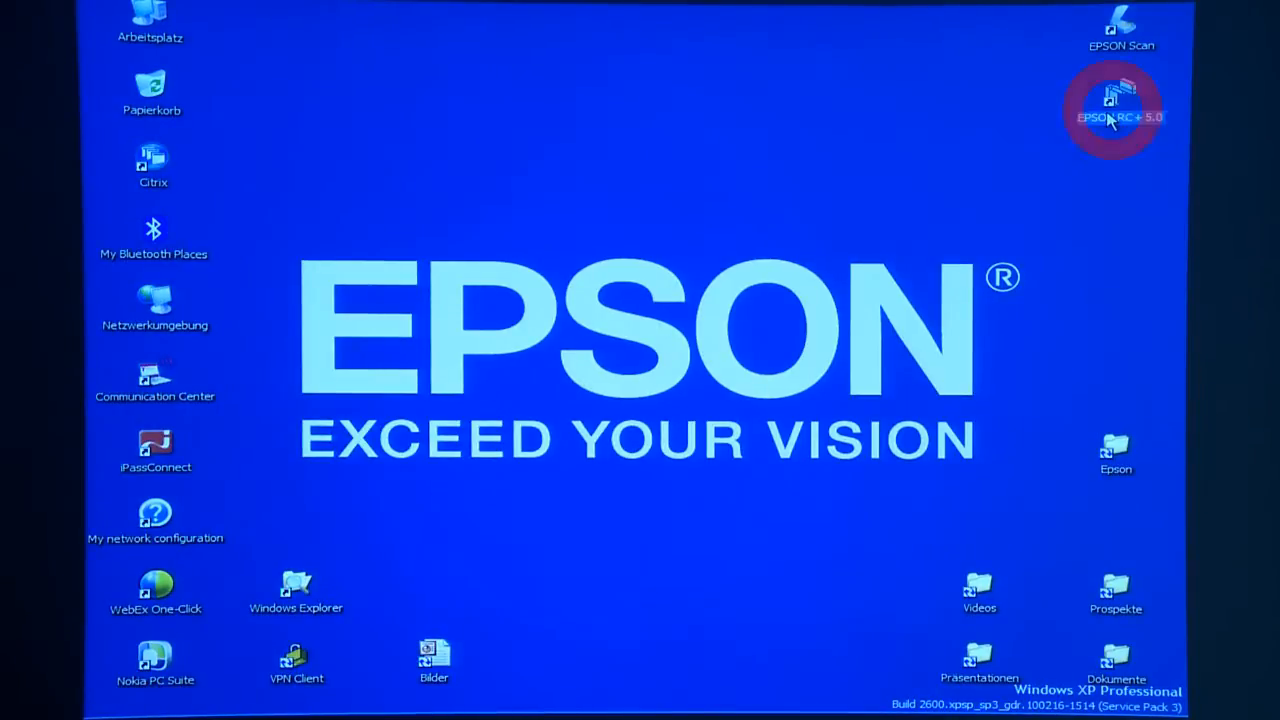
pyautogui.doubleClick(1120, 100)
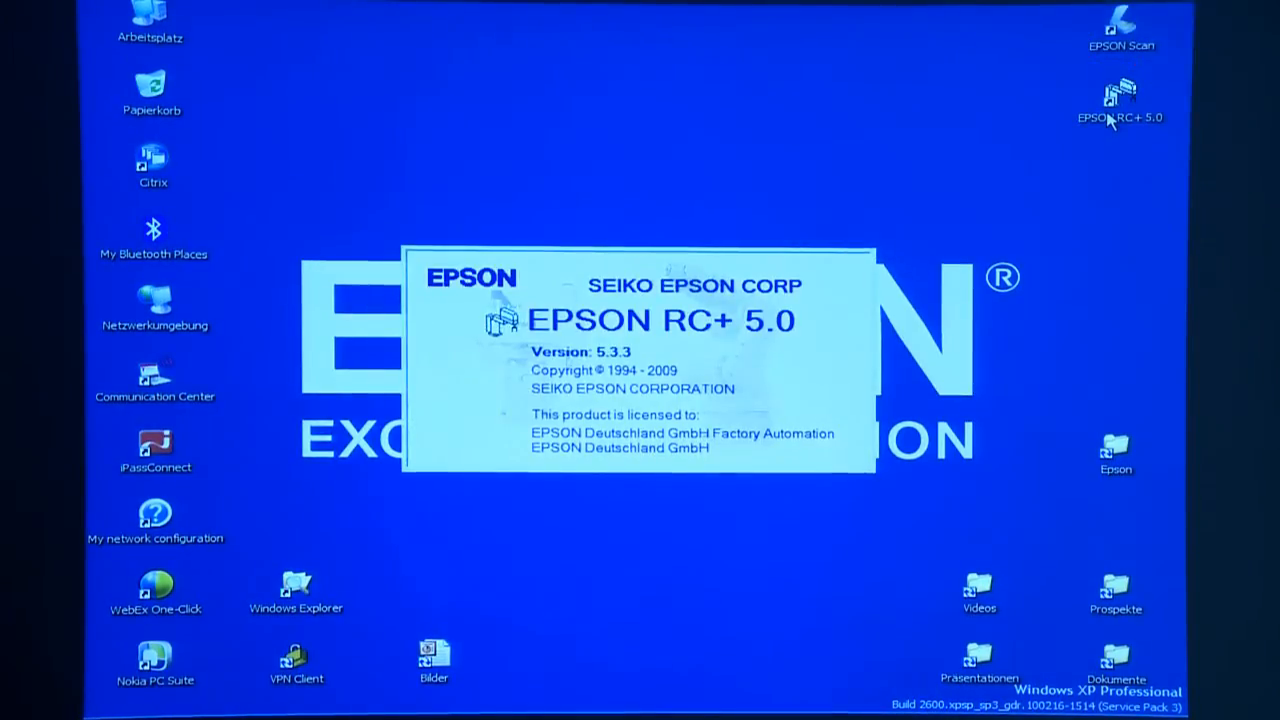